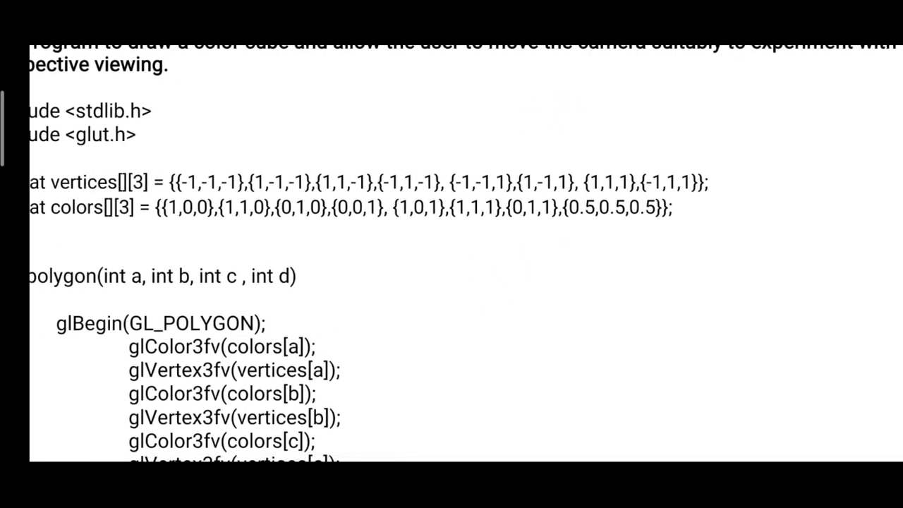
Step: Scroll down until the complete polygon() function and its closing brace are visible
scroll(down, 3)
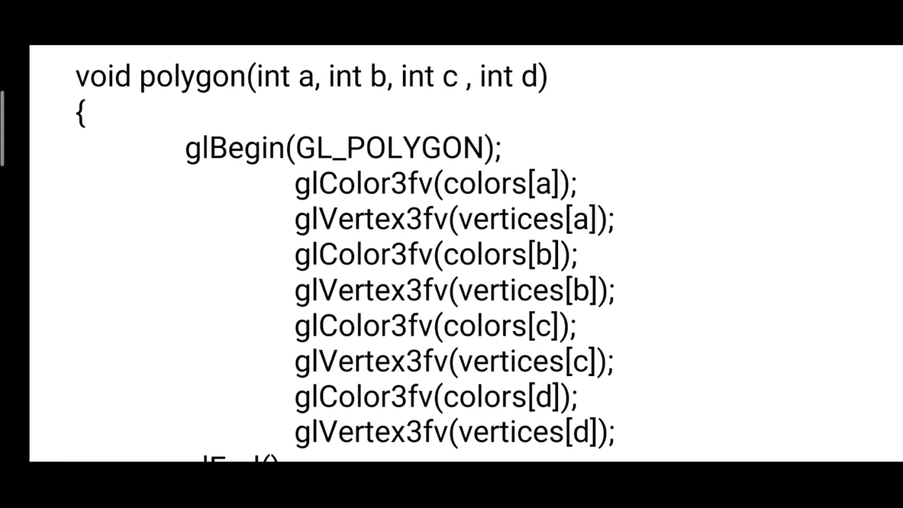
scroll(down, 3)
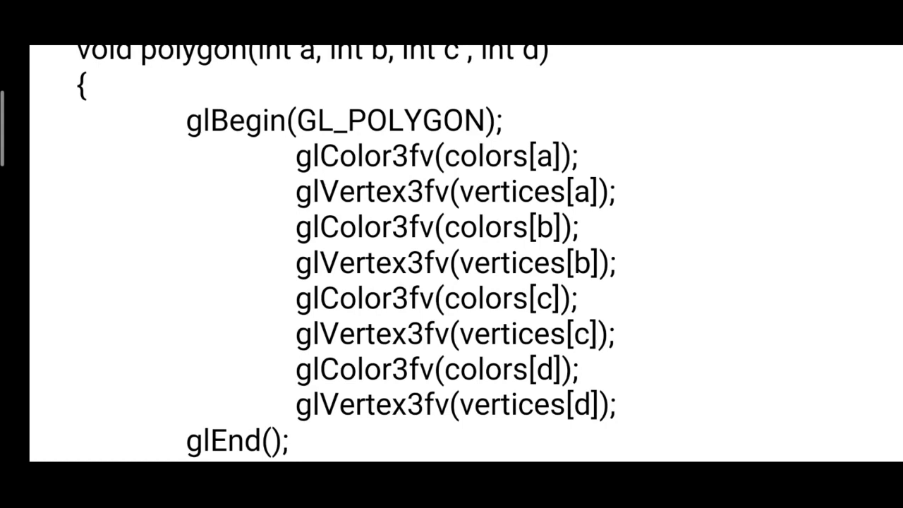
scroll(down, 3)
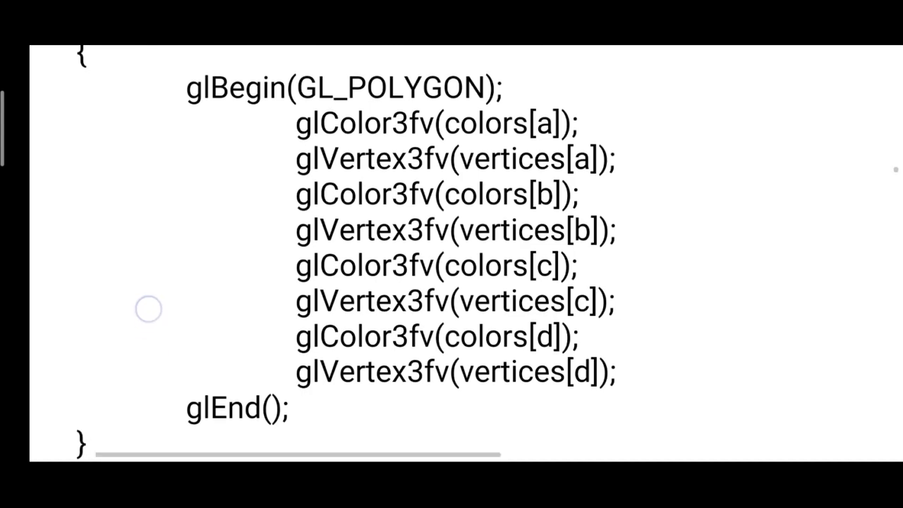
scroll(down, 3)
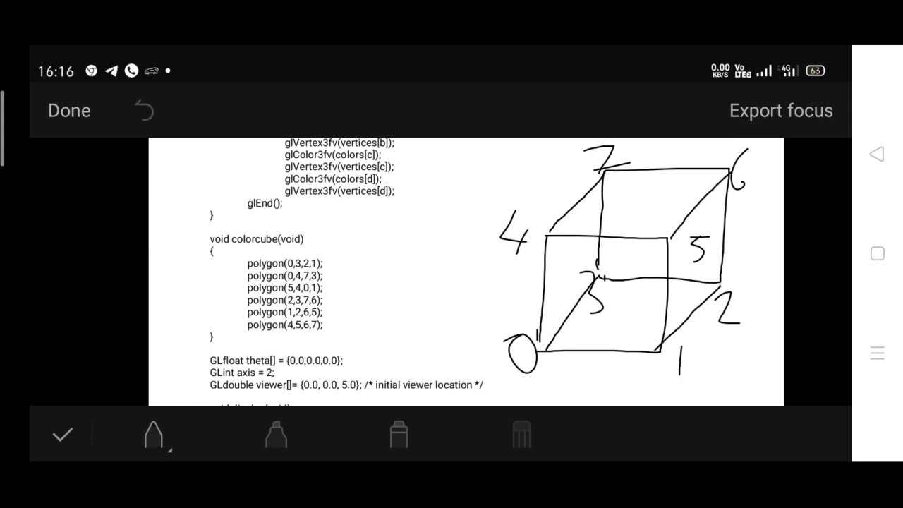
Step: Draw a small tick beside the viewer-location line, then undo the stray mark
drag(332, 381, 359, 360)
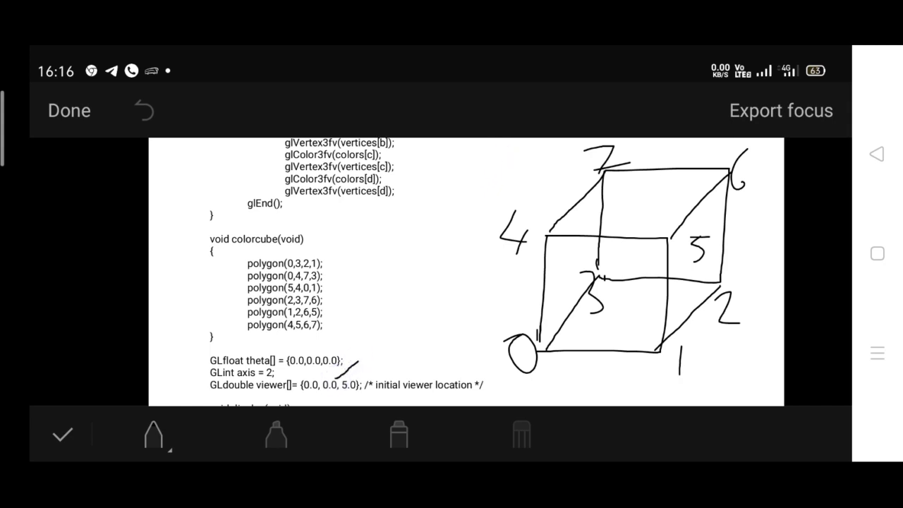
click(144, 110)
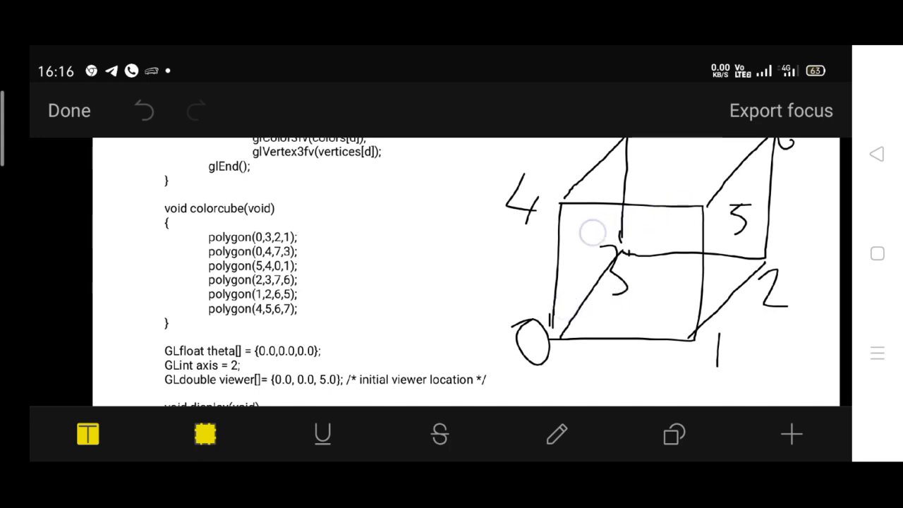
Step: Reposition the numbered cube sketch closer to the colorcube code and deselect it
scroll(down, 3)
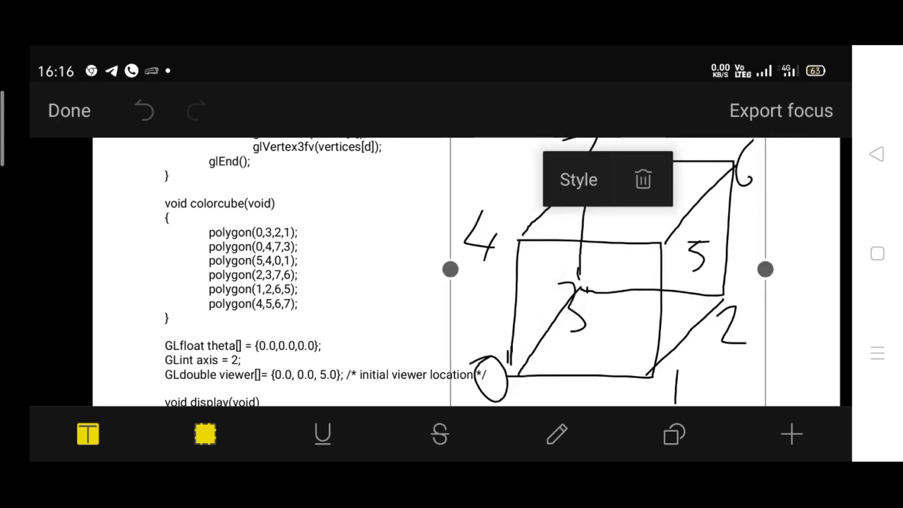
click(578, 179)
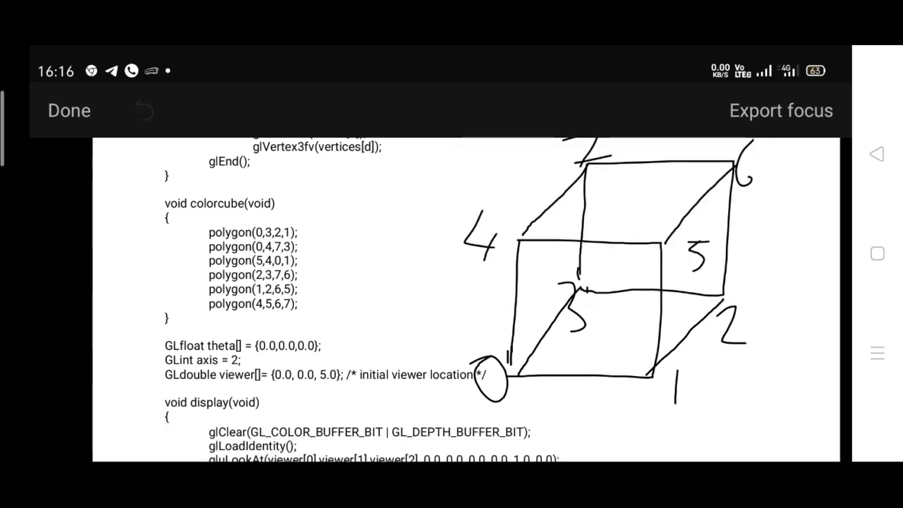
Step: Tick polygon(0,3,2,1), retrace the cube edge 0–3 and draw crossing strokes toward corner 4
click(308, 225)
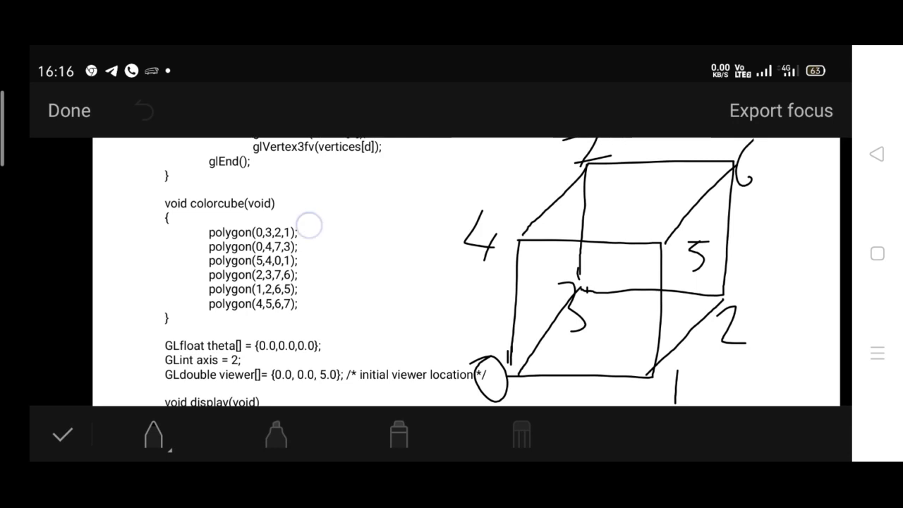
drag(308, 224, 354, 196)
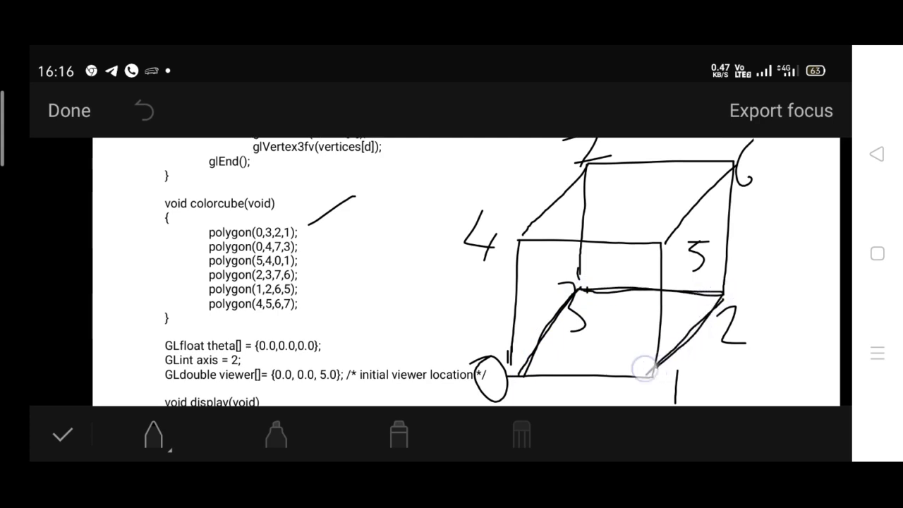
drag(572, 289, 645, 371)
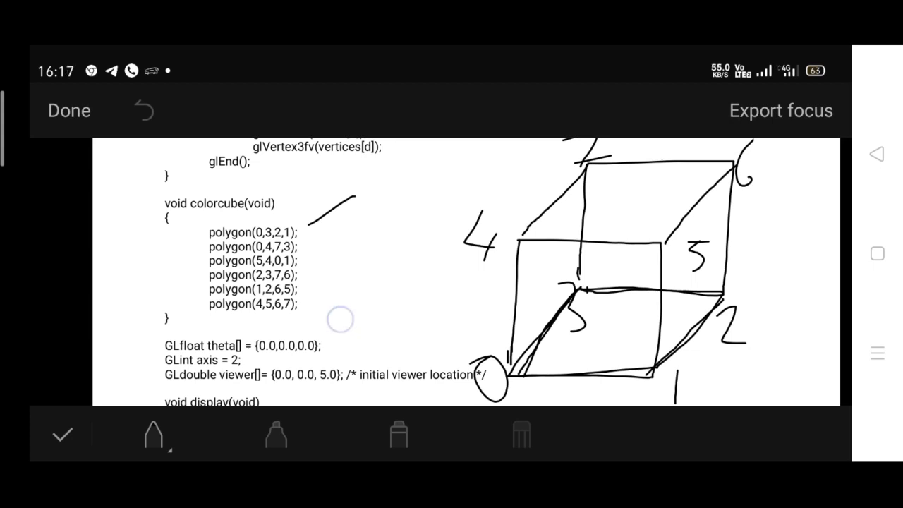
drag(342, 318, 442, 259)
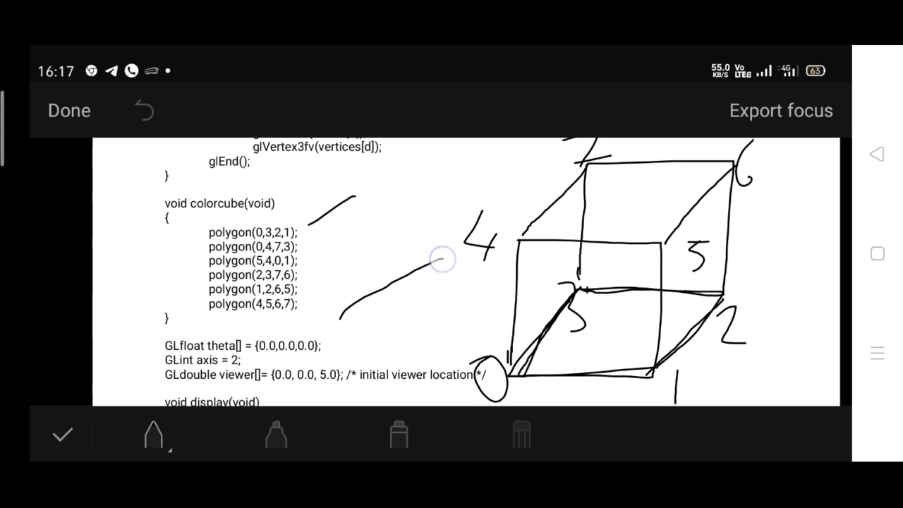
drag(445, 259, 327, 250)
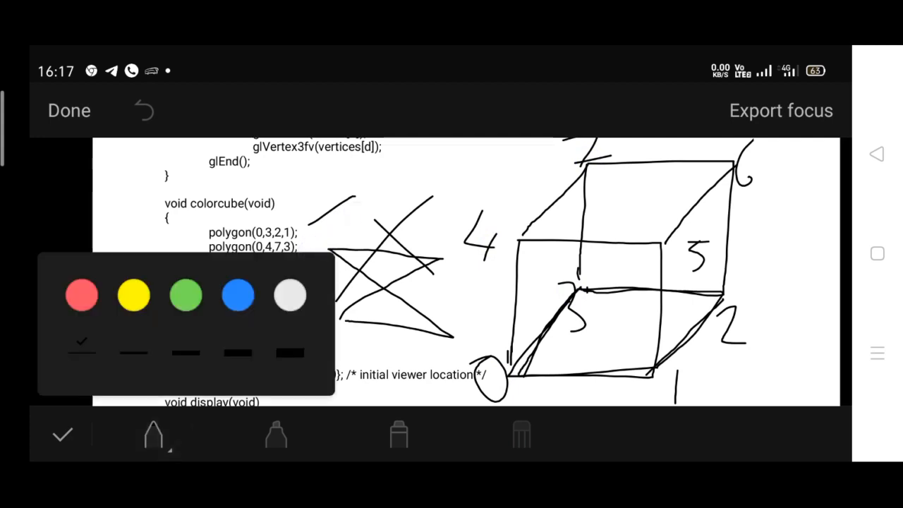
Step: Switch ink to red, draw the line to corner 5 and outline the front and back faces
click(81, 294)
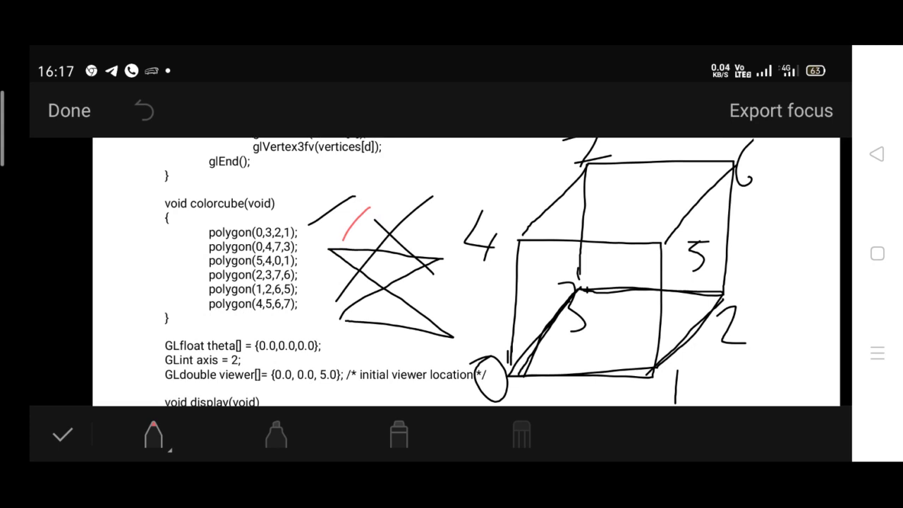
drag(586, 248, 719, 254)
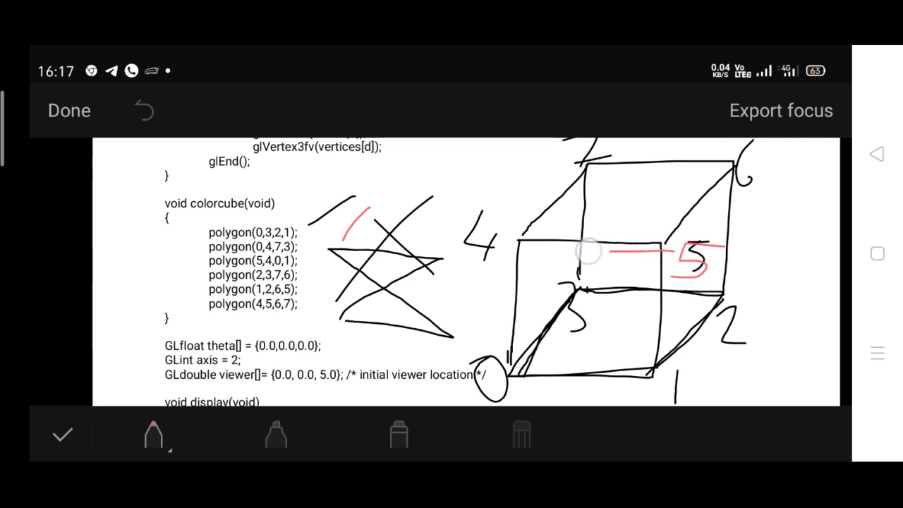
drag(589, 250, 624, 381)
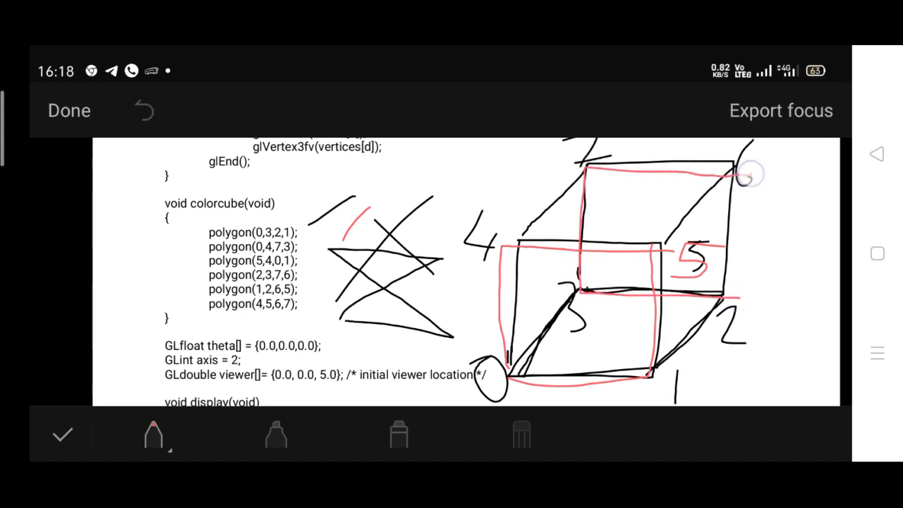
drag(733, 176, 733, 289)
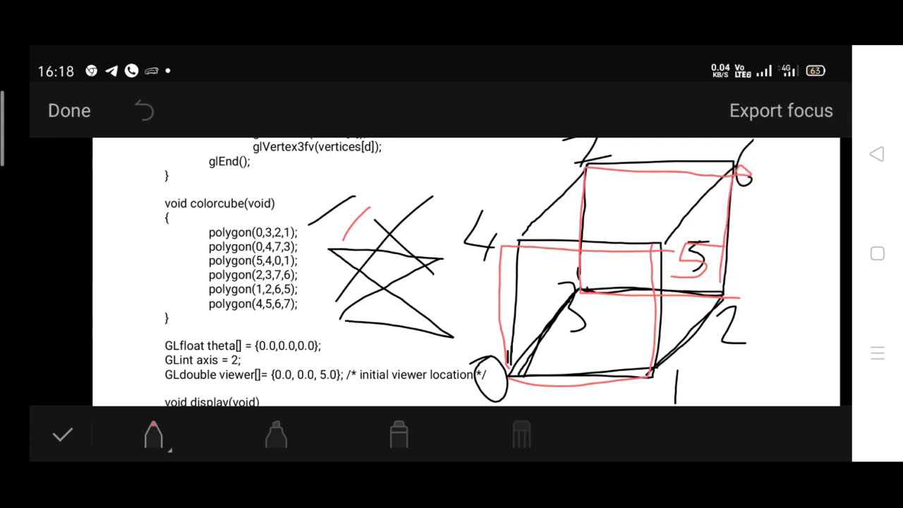
Step: Outline the cube's right-side face and top edges toward corner 6 in red
drag(744, 184, 663, 377)
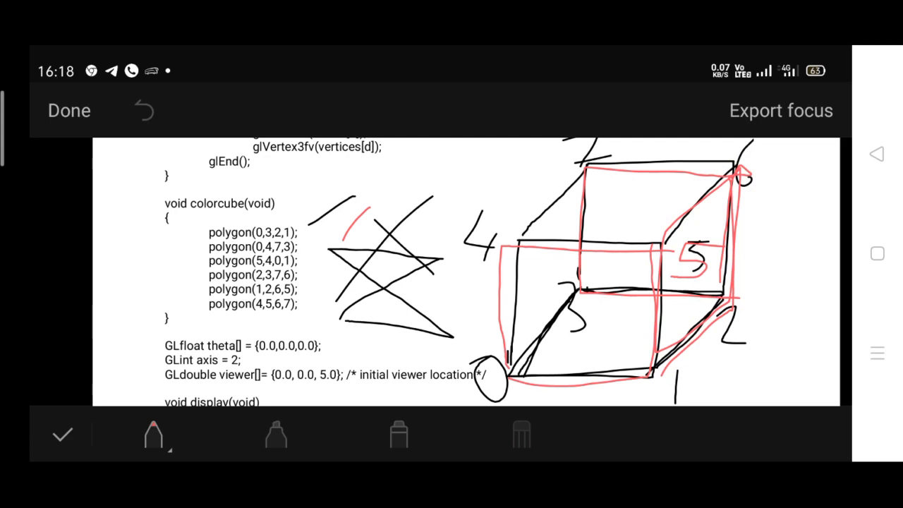
drag(508, 249, 709, 162)
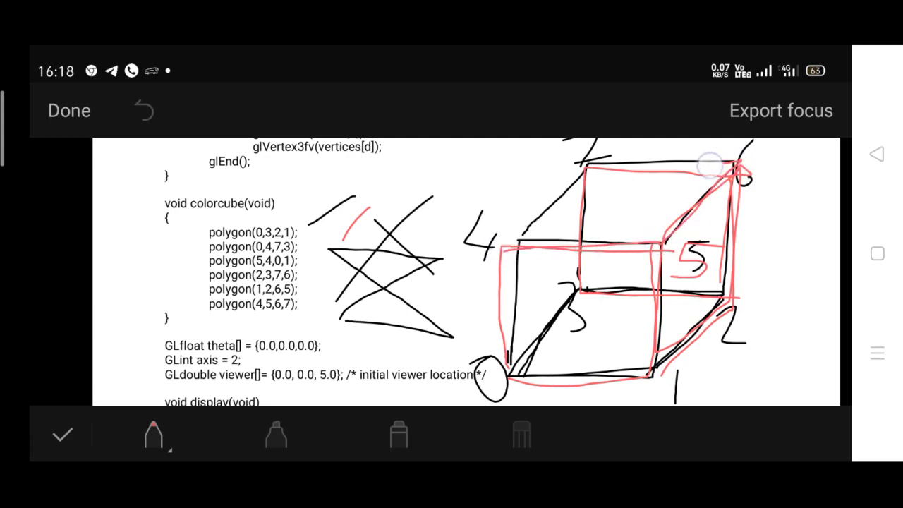
drag(522, 229, 733, 164)
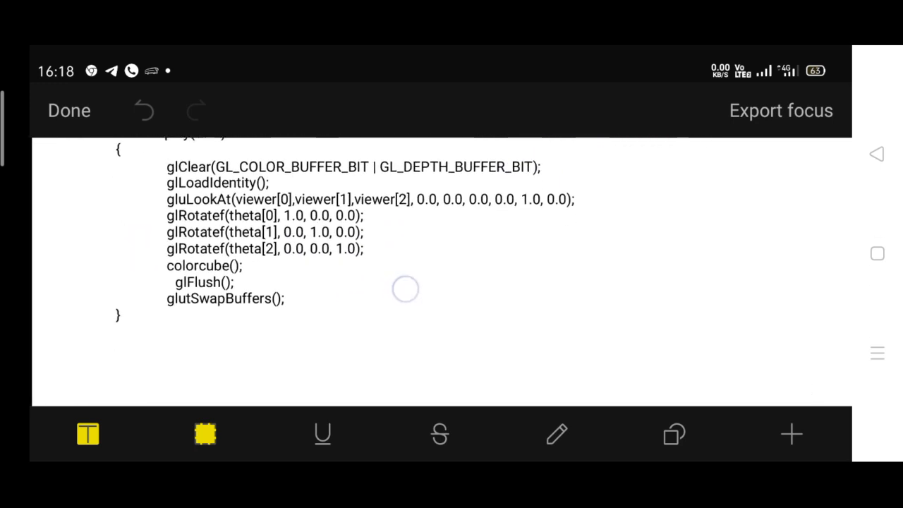
Step: Scroll past display() to bring the mouse() callback into view
scroll(down, 3)
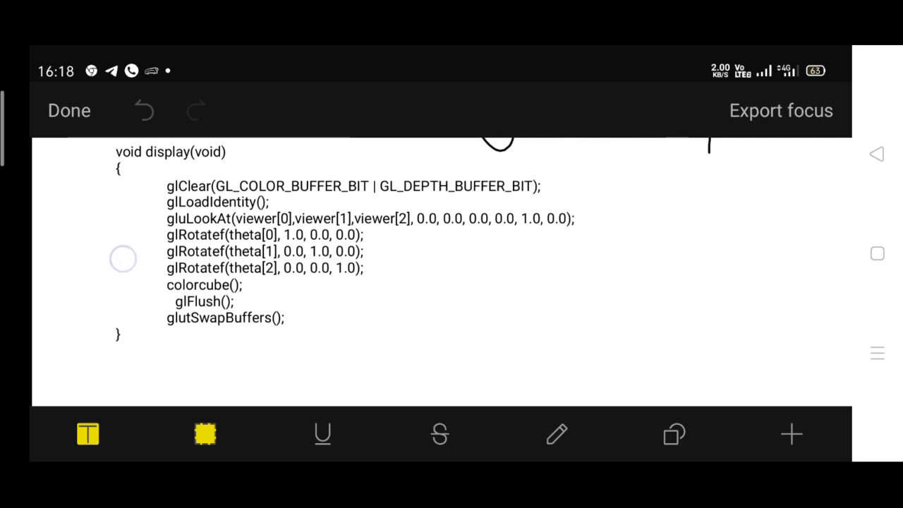
scroll(down, 3)
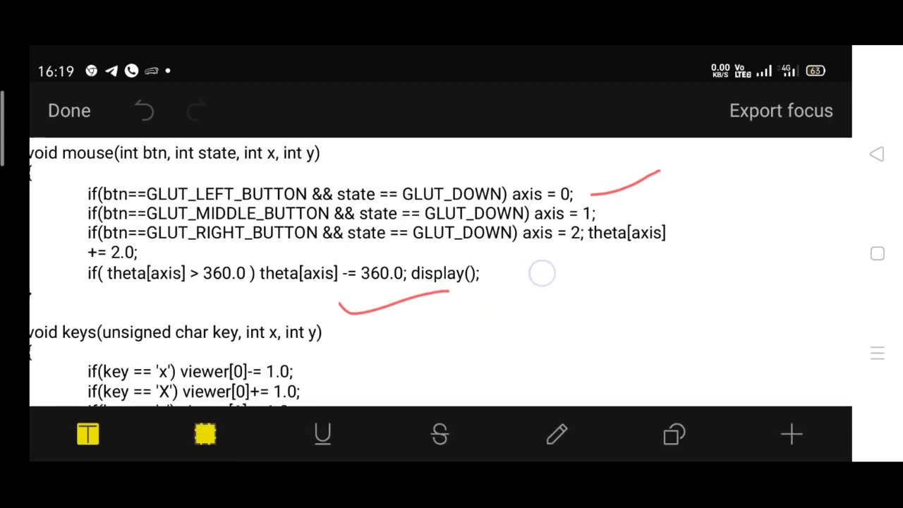
Step: Scroll to keys() and draw red ticks beside the if(key == 'x') and if(key == 'X') lines
scroll(down, 3)
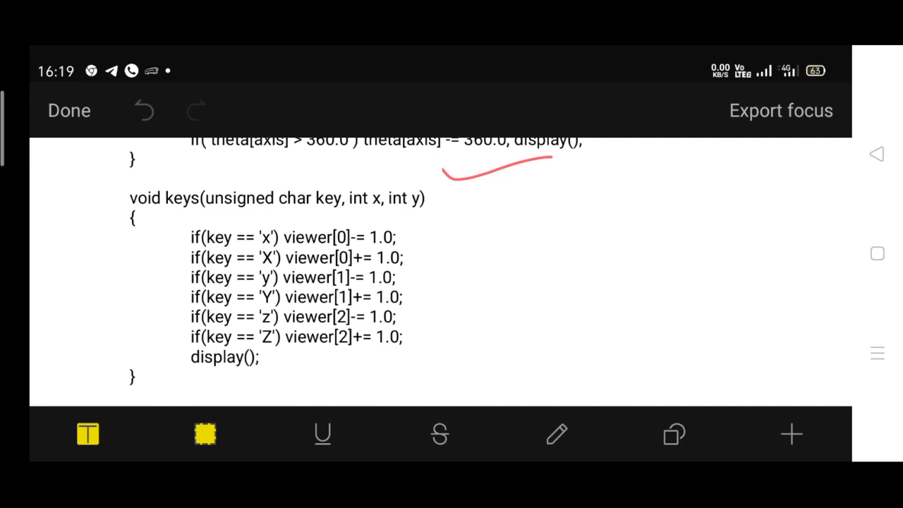
click(556, 435)
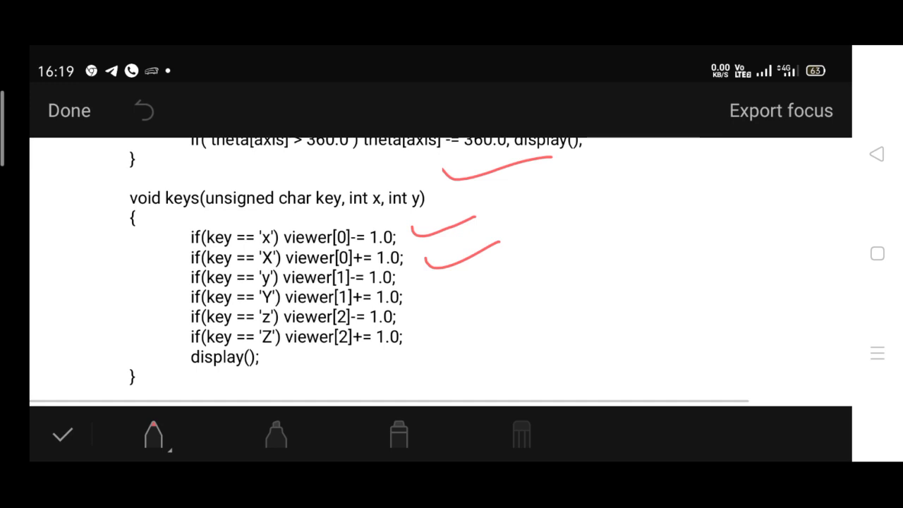
drag(493, 279, 478, 349)
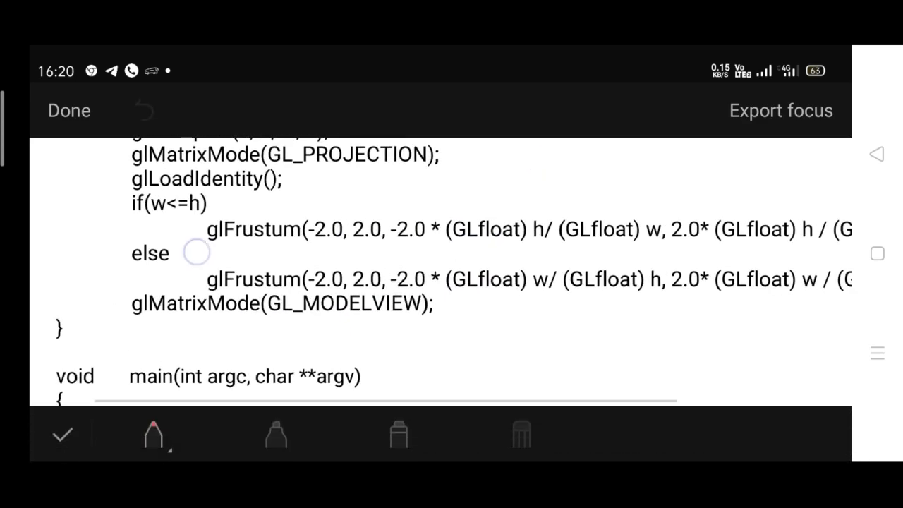
Step: Underline the first glFrustum call, arrow the second, and underline the (GLfloat) w term in red
drag(198, 252, 302, 252)
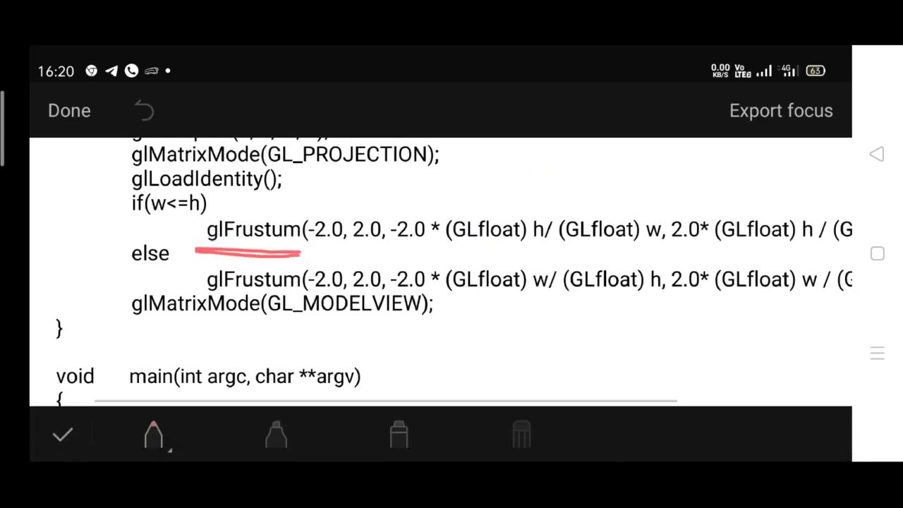
drag(127, 284, 201, 280)
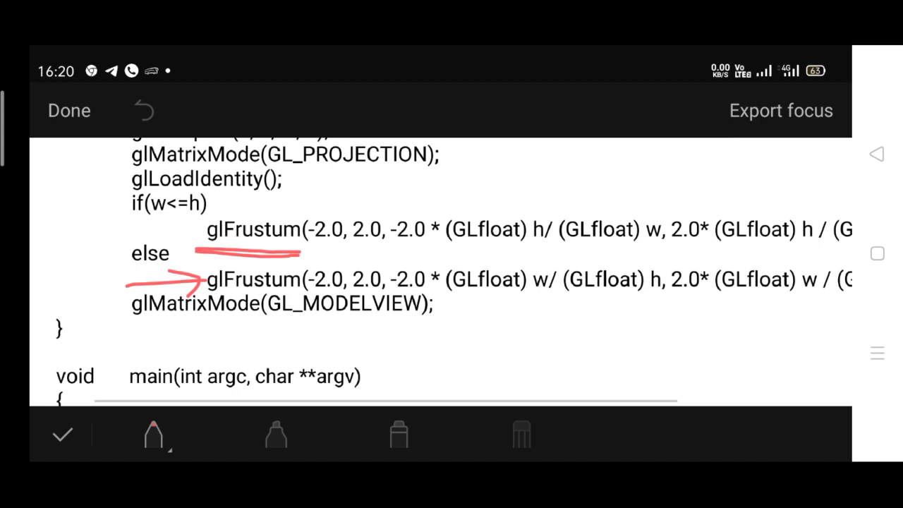
drag(564, 256, 615, 256)
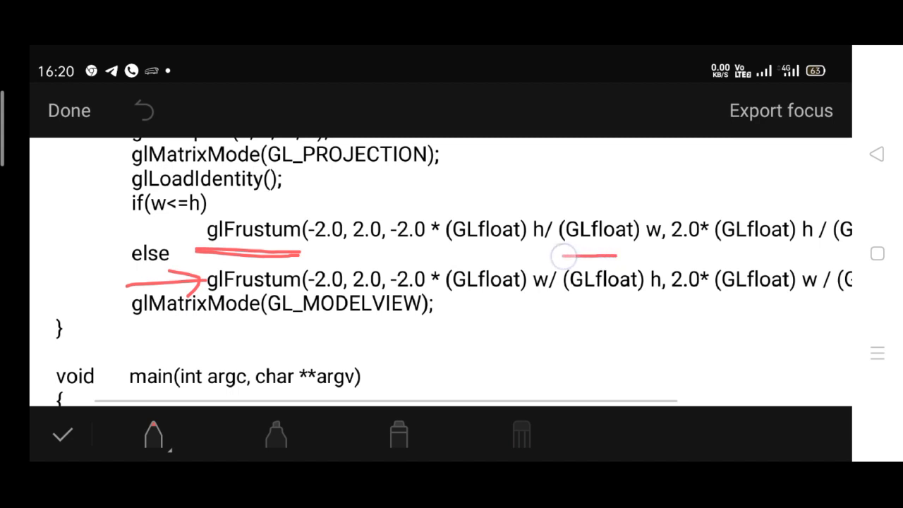
drag(328, 208, 370, 170)
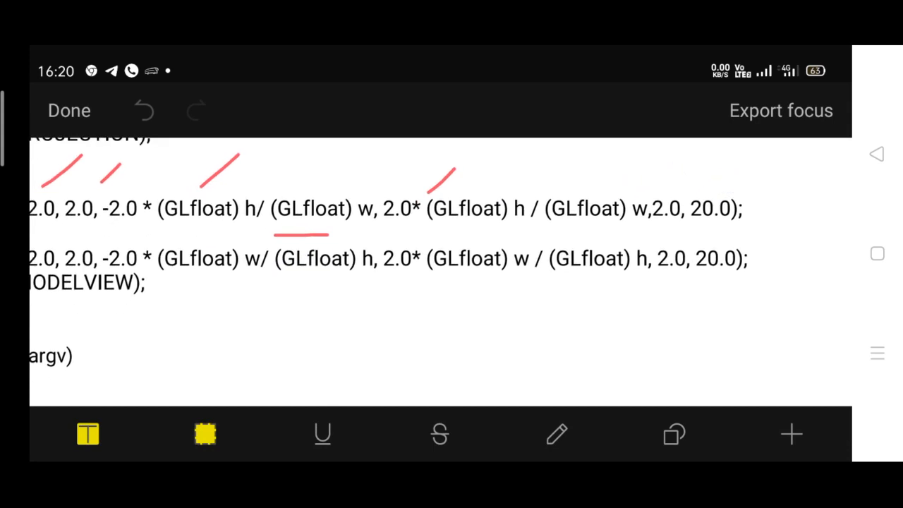
scroll(down, 3)
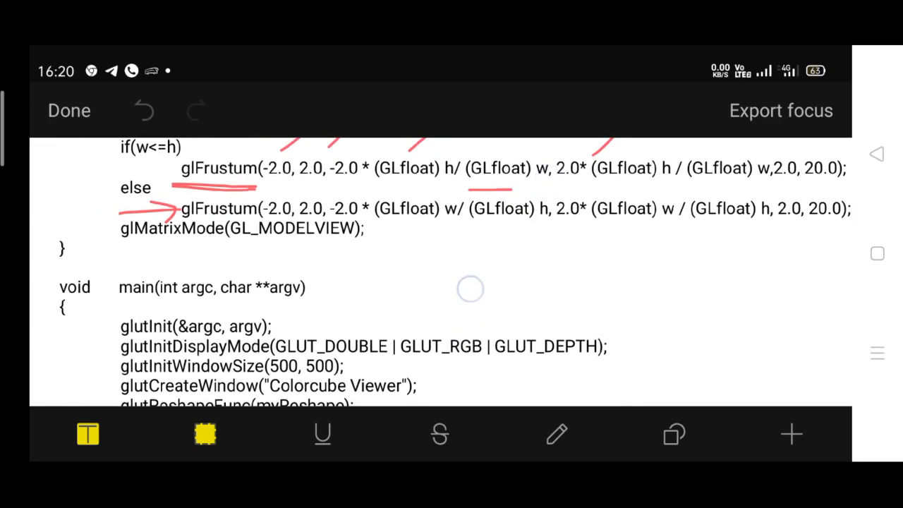
scroll(down, 3)
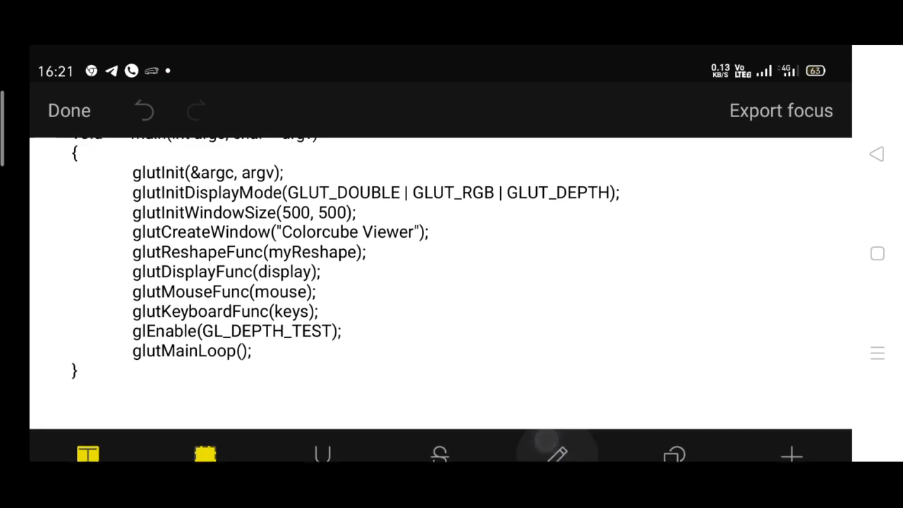
drag(339, 282, 407, 265)
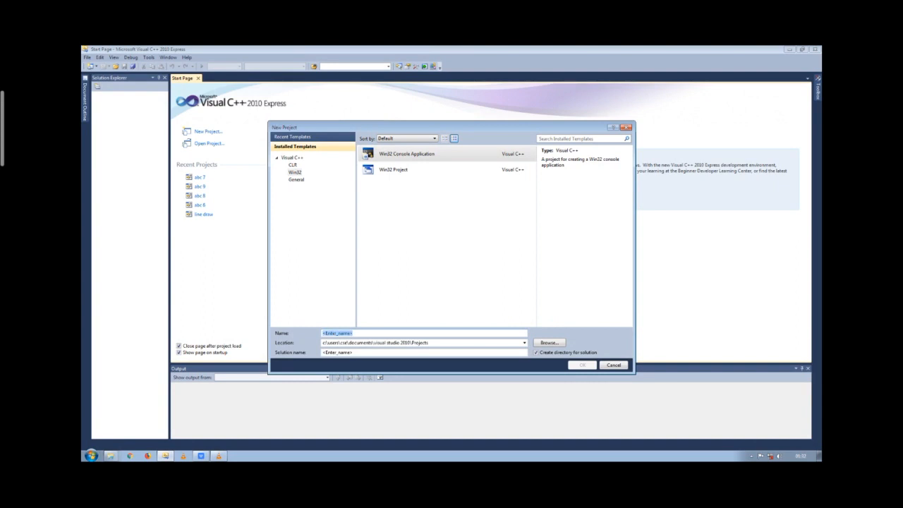
Step: Name the new Win32 Console Application project 'abc 4' and confirm it
text(ab)
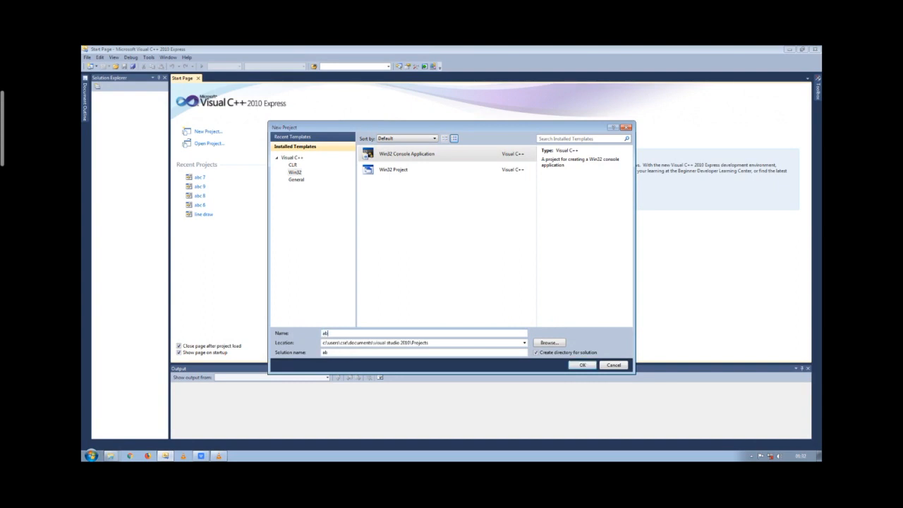
text(abc 4)
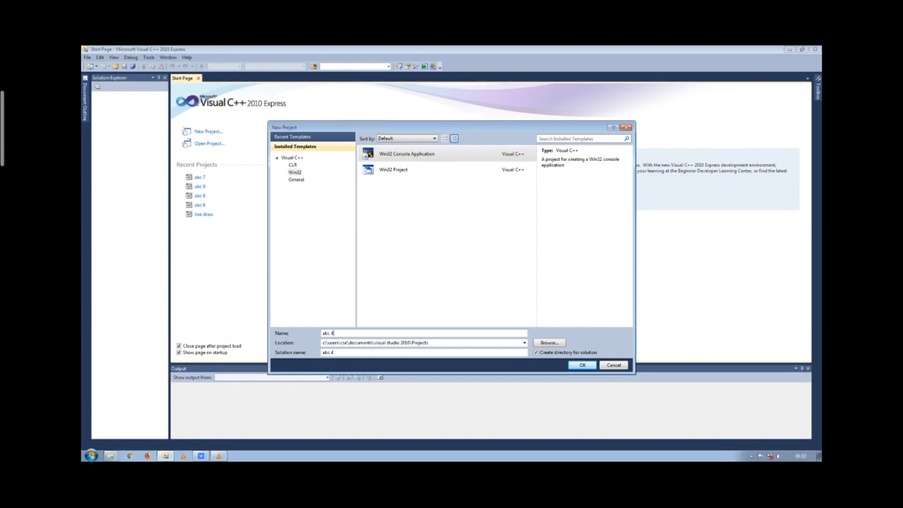
click(582, 364)
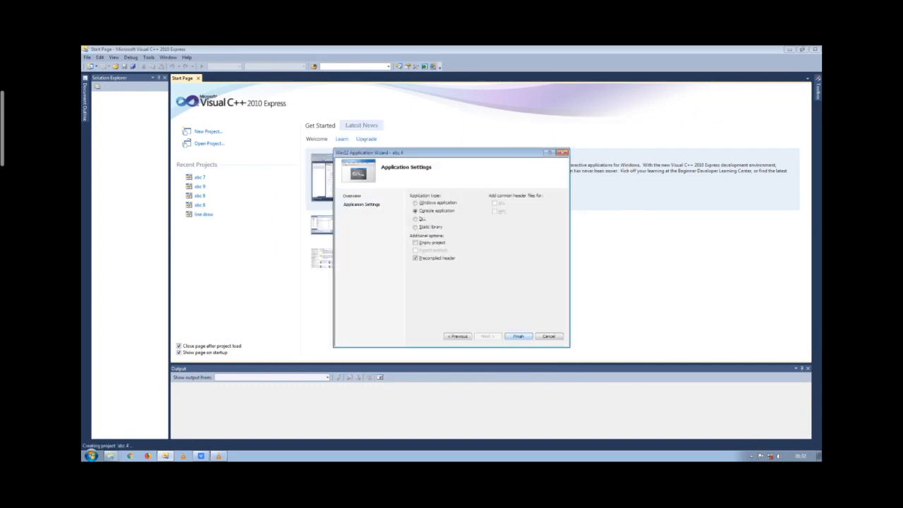
Step: Finish the wizard with console defaults and select the generated _tmain function in abc 4.cpp
click(518, 336)
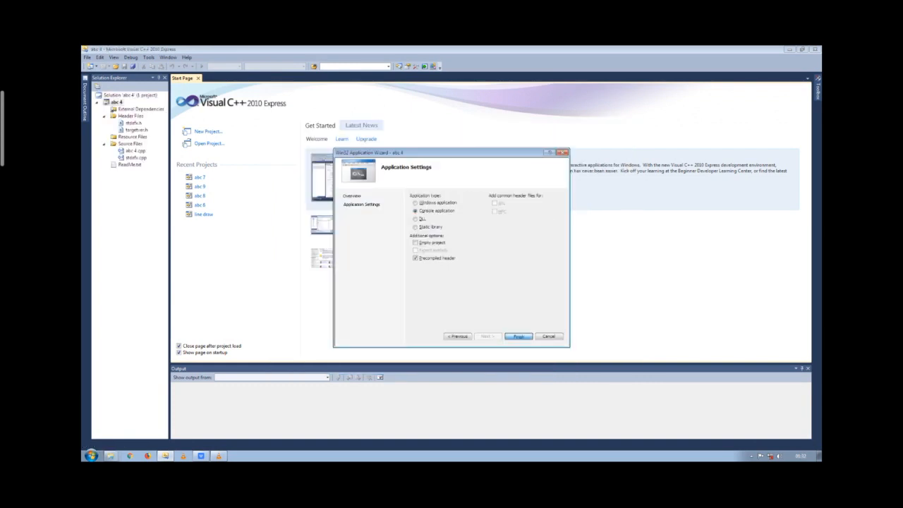
click(518, 336)
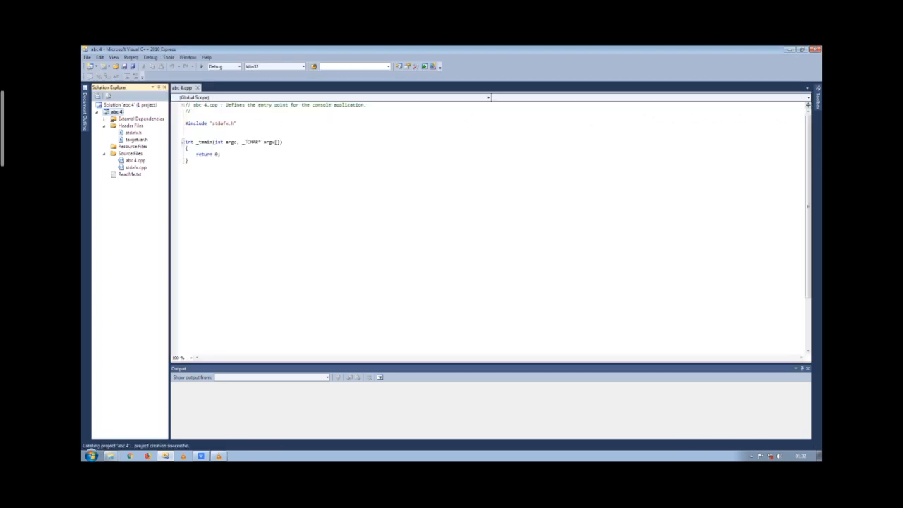
drag(185, 142, 219, 159)
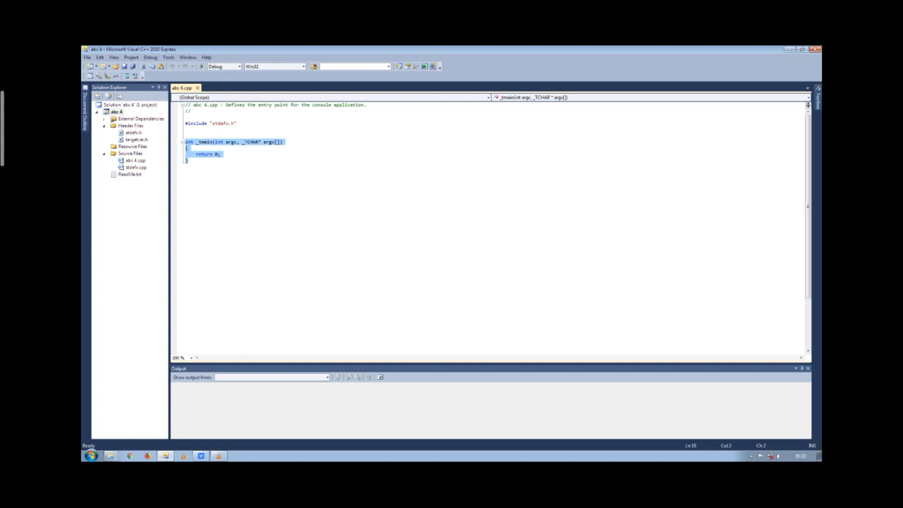